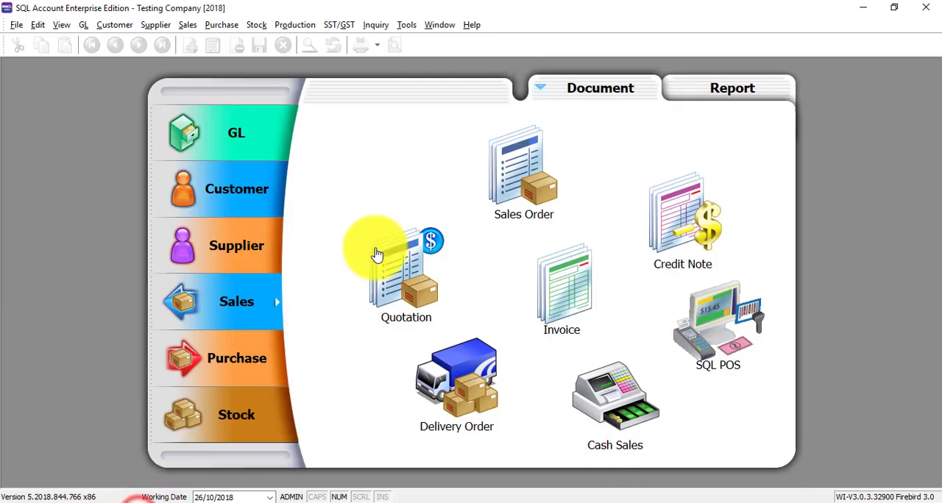
pyautogui.moveTo(162, 245)
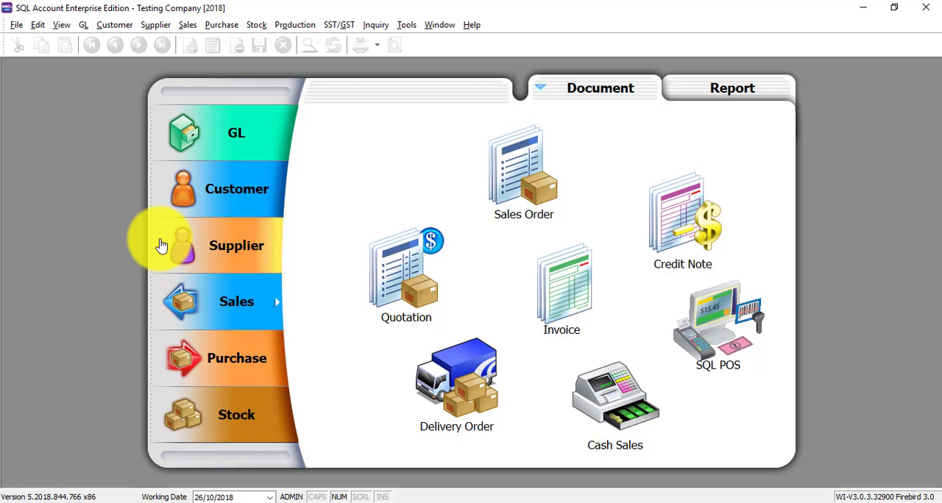
# Step: Open the Profit & Loss Statement and set its date to 31/03/2018
pyautogui.click(407, 24)
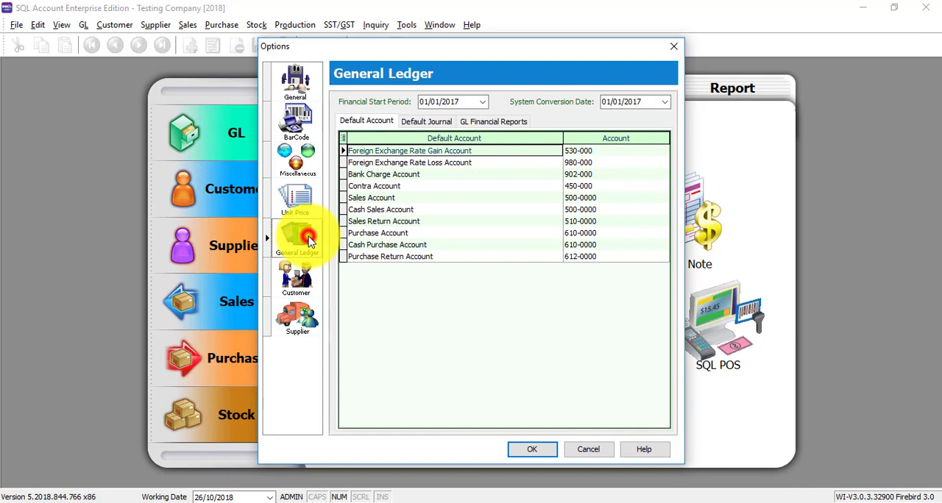
pyautogui.moveTo(414, 110)
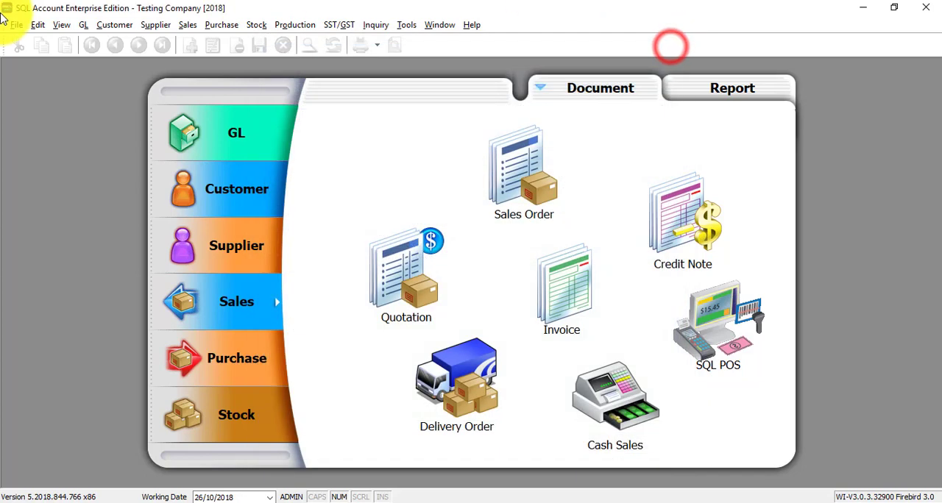
pyautogui.click(83, 24)
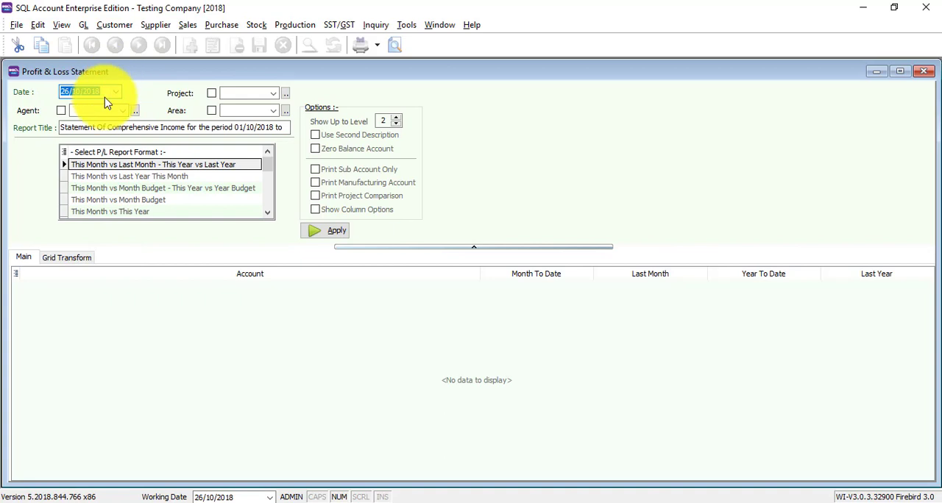
pyautogui.moveTo(121, 84)
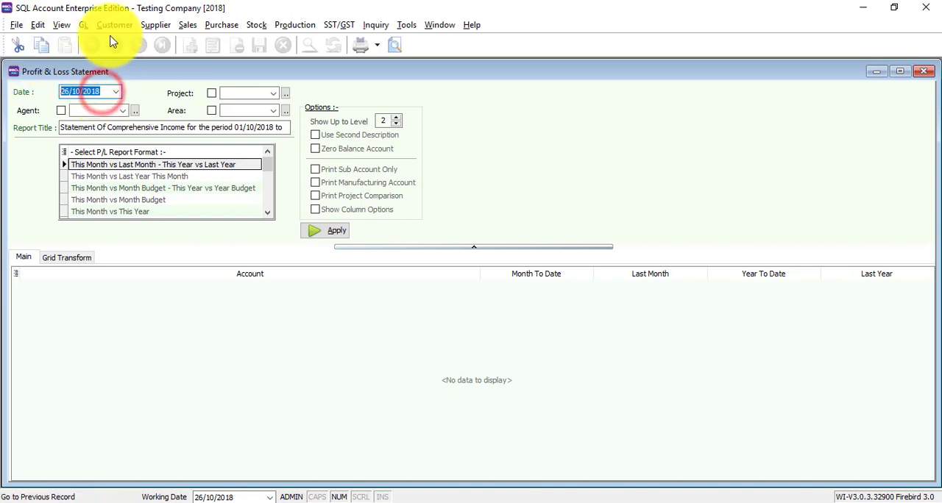
pyautogui.moveTo(108, 45)
pyautogui.write('31')
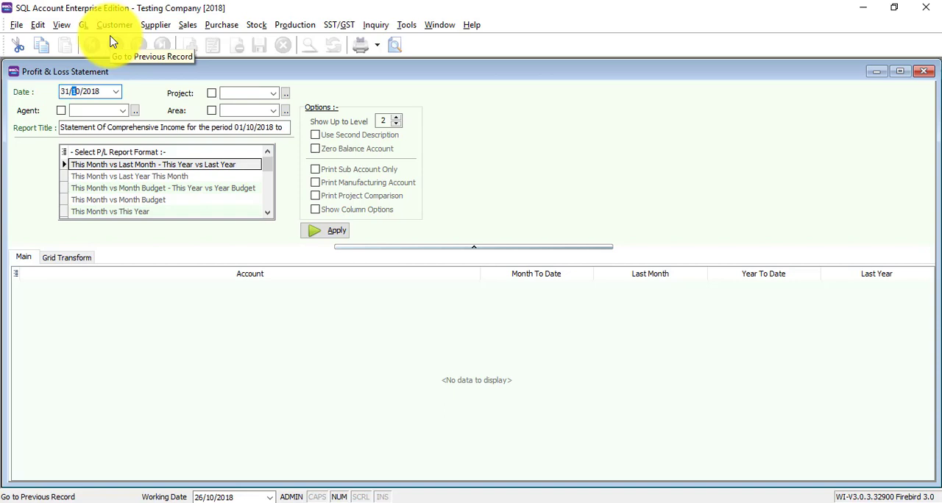
pyautogui.write('03')
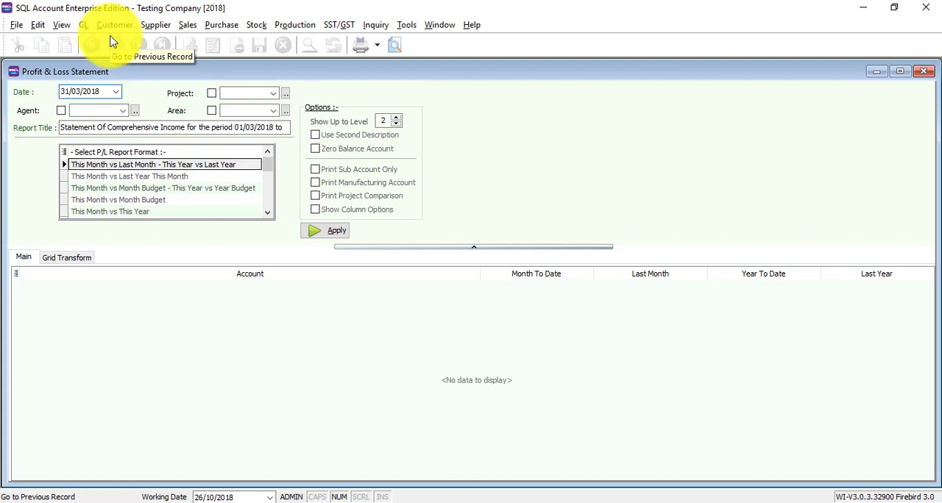
pyautogui.moveTo(131, 101)
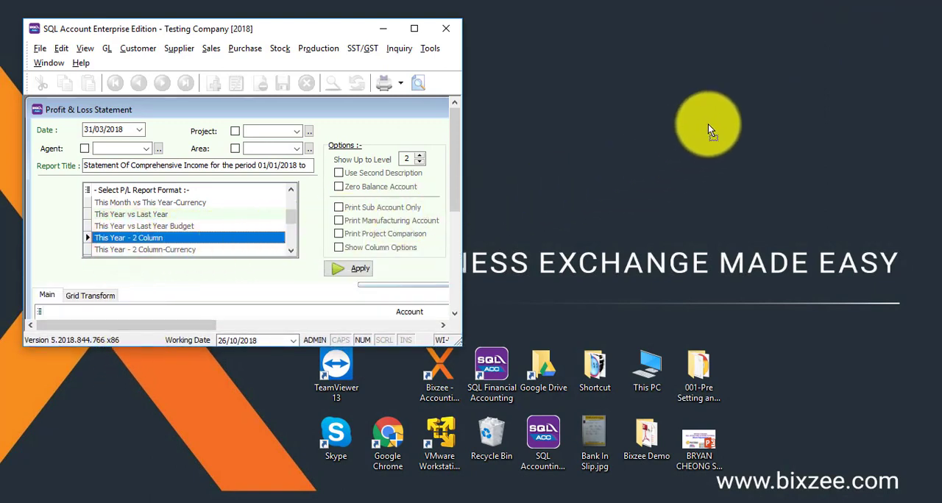
pyautogui.moveTo(751, 36)
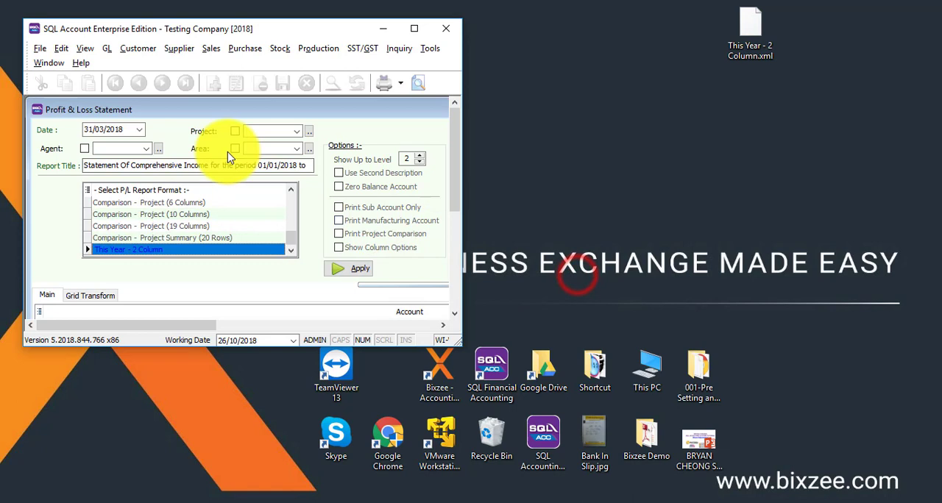
pyautogui.moveTo(247, 249)
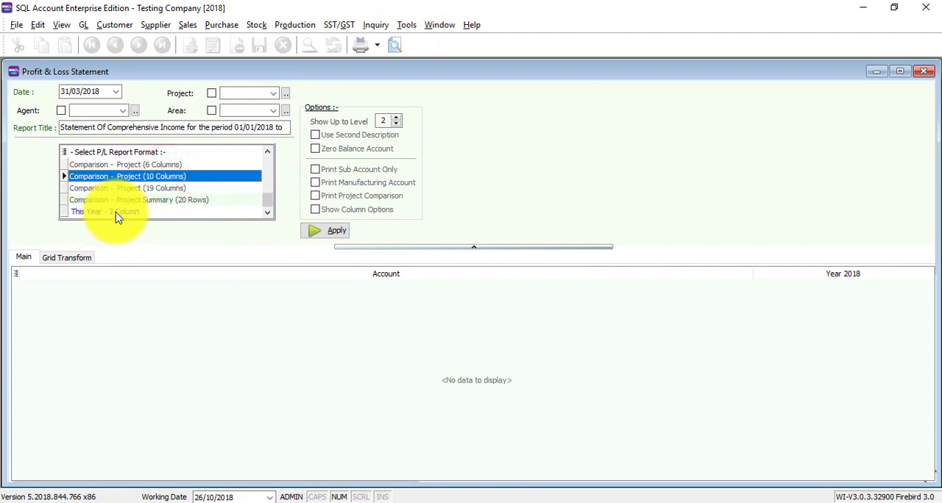
# Step: Customize the This Year - 2 Column format, naming it '01January2017 - 31 March2018 P&L'
pyautogui.click(103, 212)
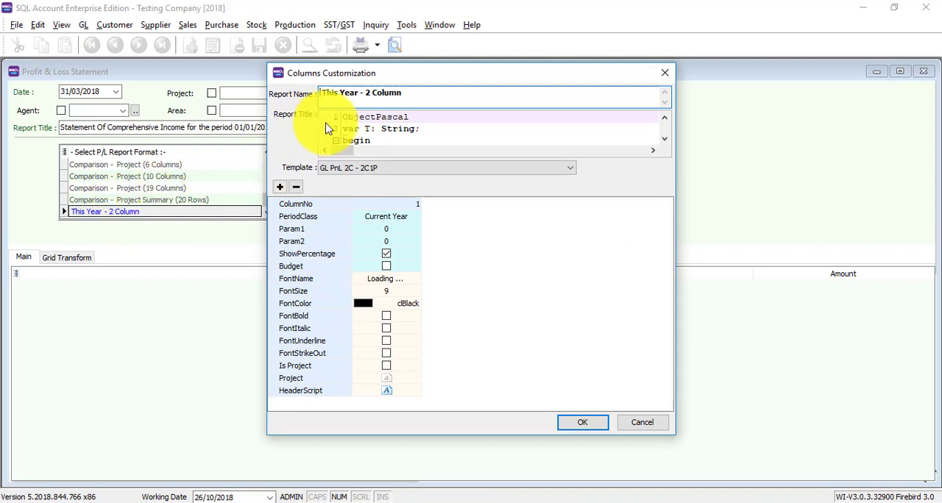
pyautogui.moveTo(368, 24)
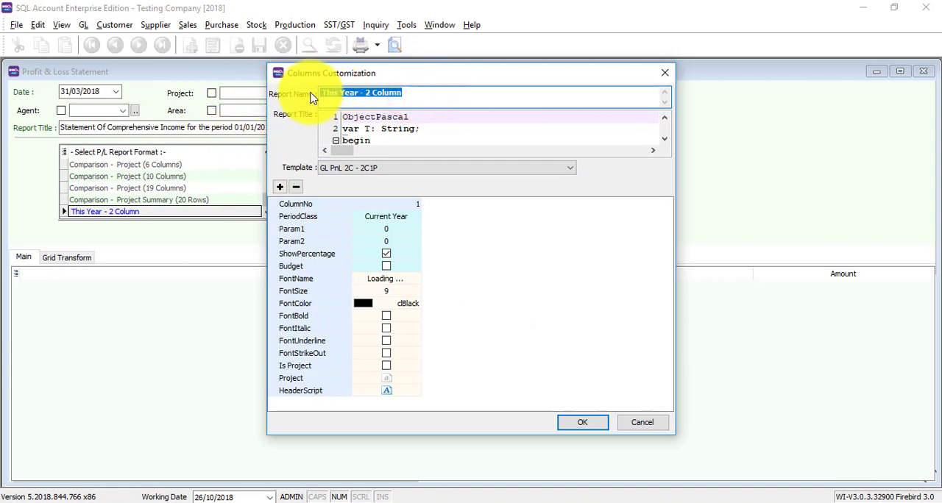
pyautogui.moveTo(493, 89)
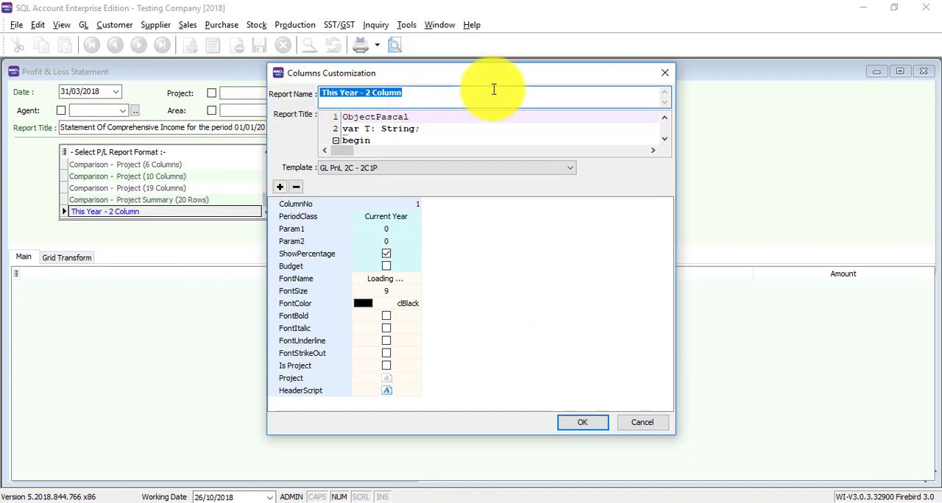
pyautogui.write('01Ja')
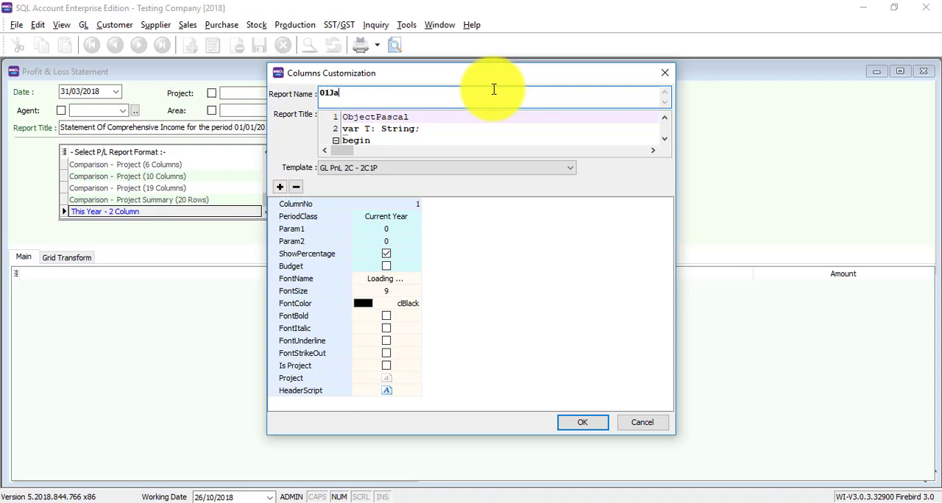
pyautogui.write('nuary2')
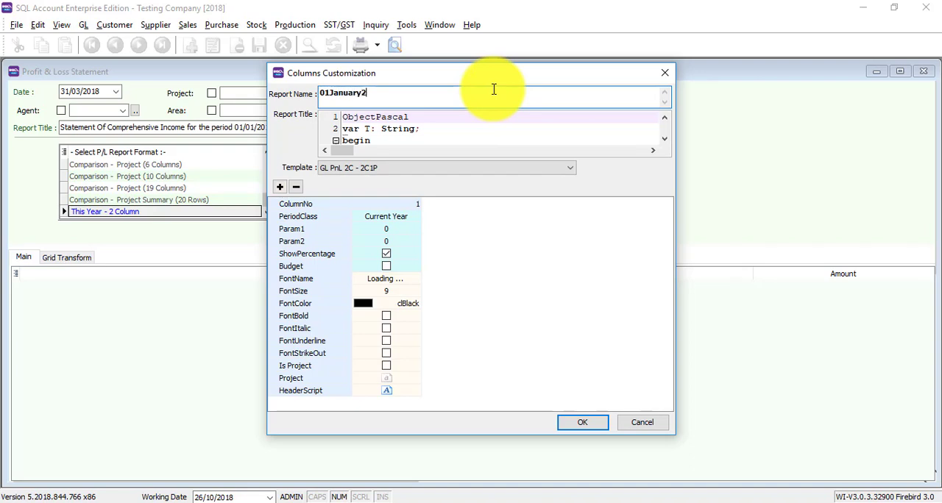
pyautogui.write('017')
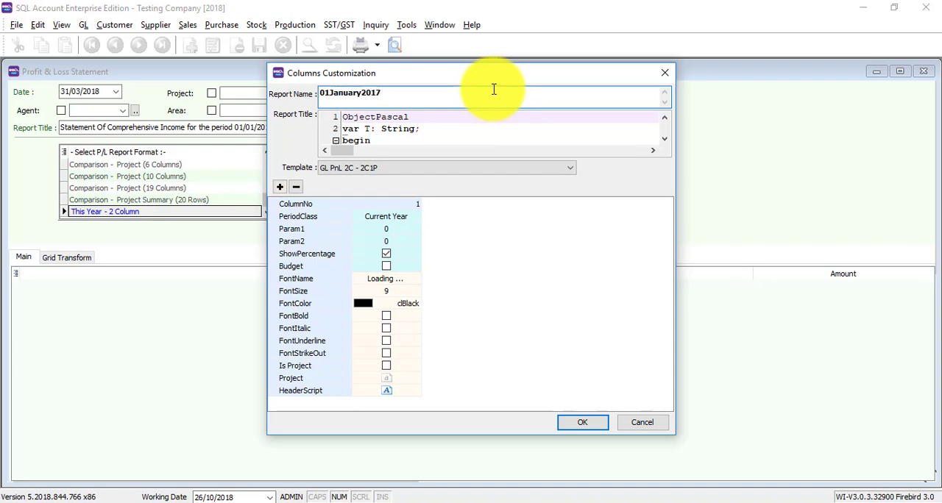
pyautogui.write('- 31')
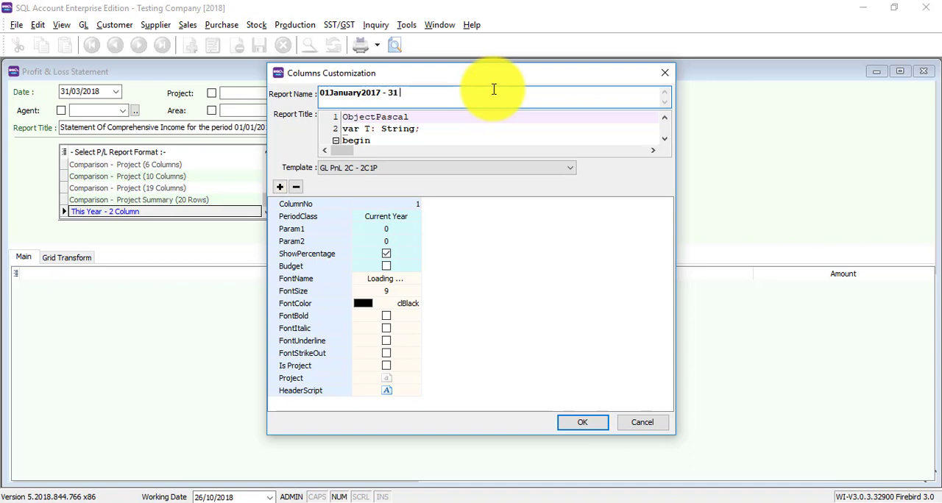
pyautogui.write('March201')
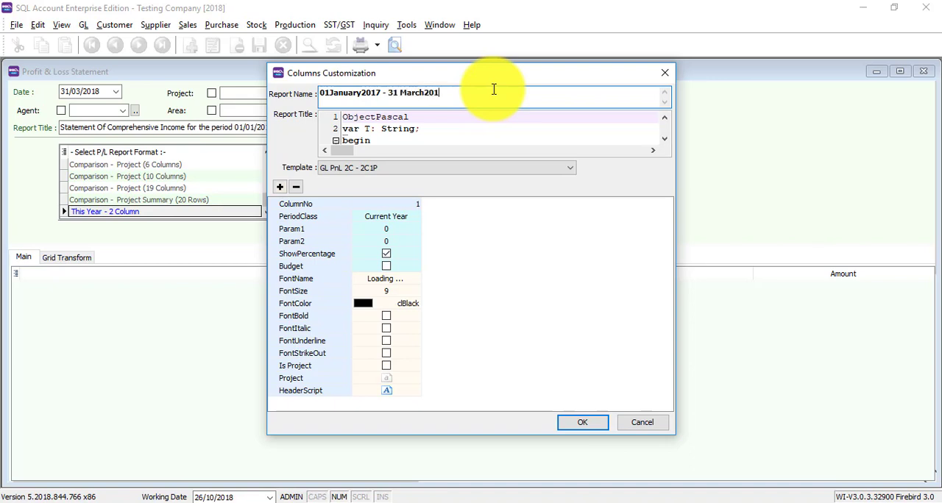
pyautogui.write('8')
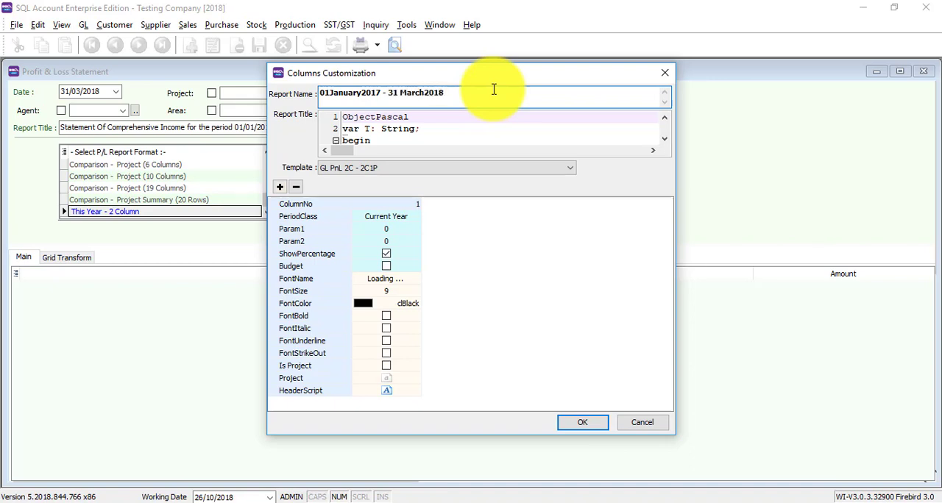
pyautogui.write('P&L')
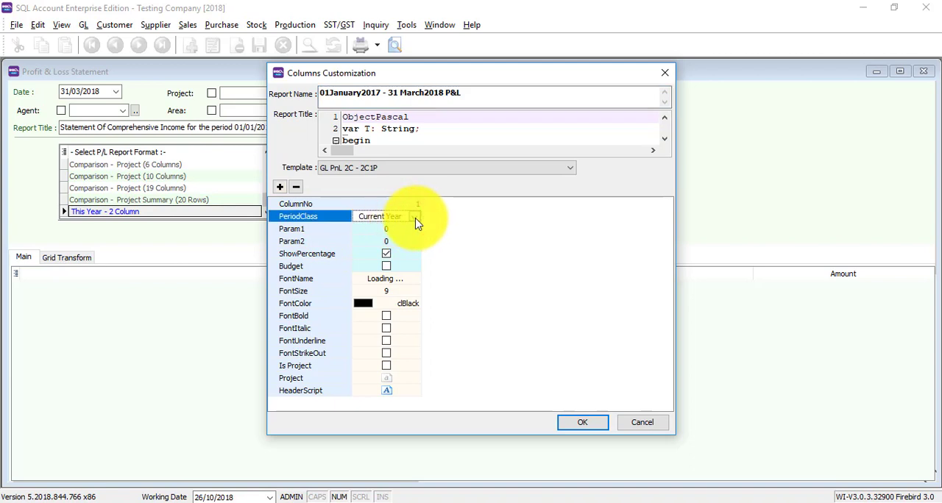
# Step: Set a Fixed Date period 01/01/2017–31/03/2018, include zero-balance accounts, and apply
pyautogui.click(415, 215)
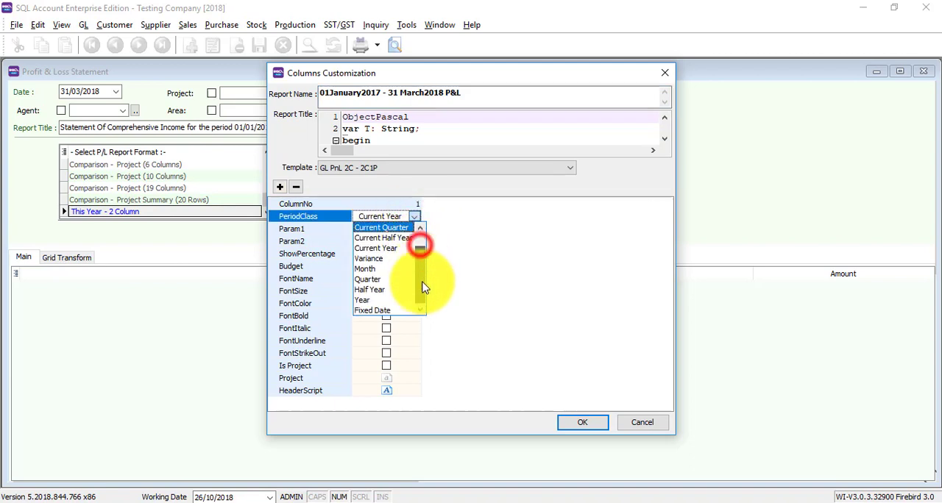
pyautogui.click(371, 310)
pyautogui.write('31/')
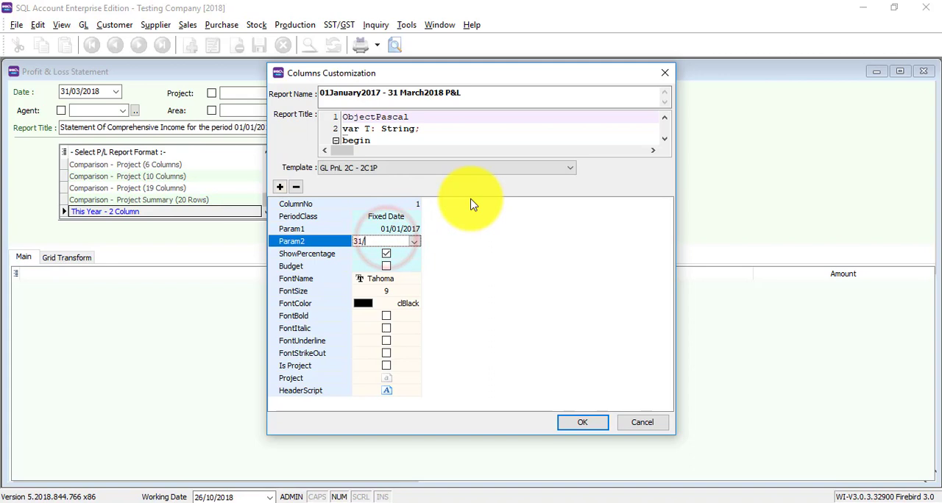
pyautogui.write('03/2018')
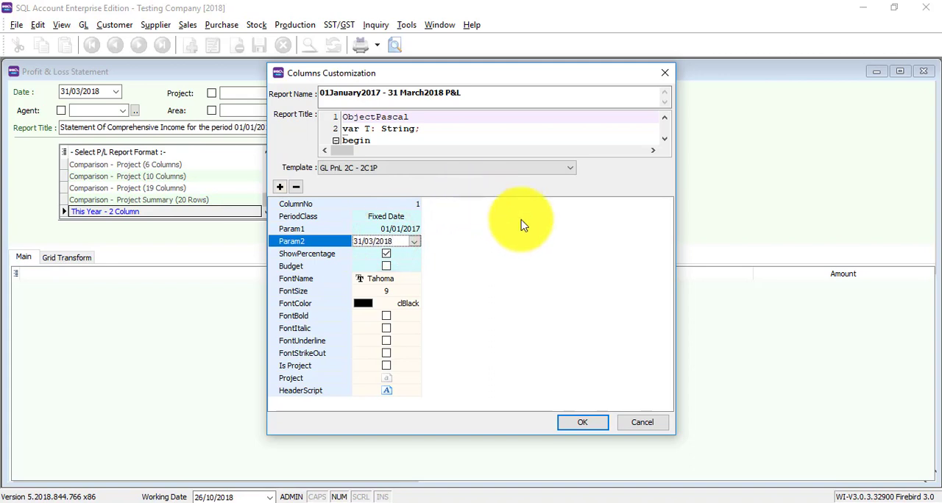
pyautogui.click(582, 422)
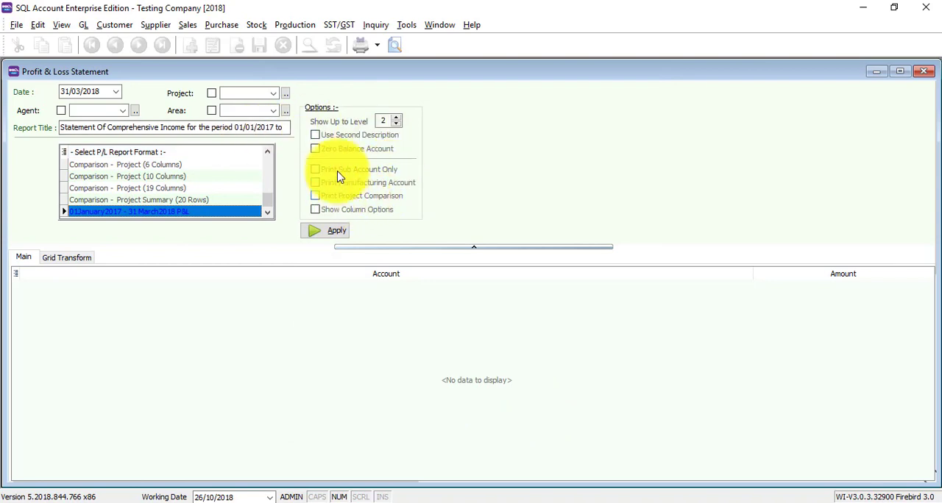
pyautogui.click(315, 149)
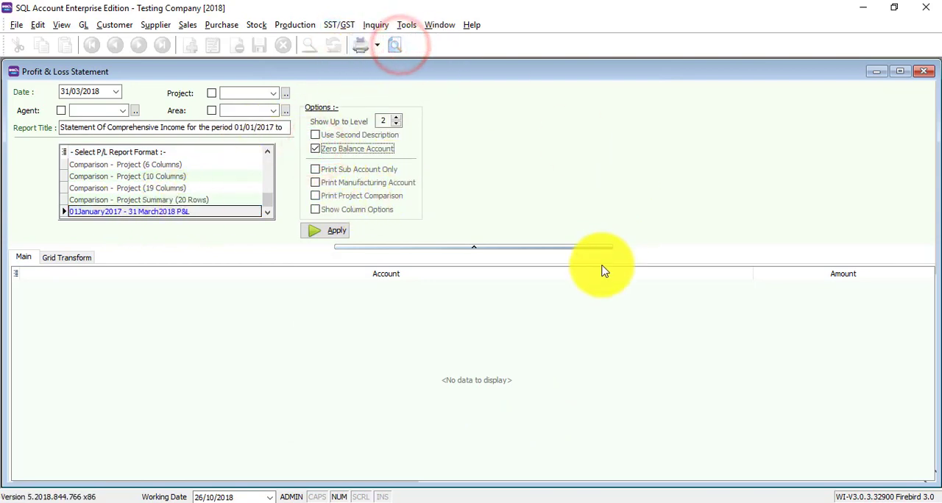
pyautogui.click(335, 230)
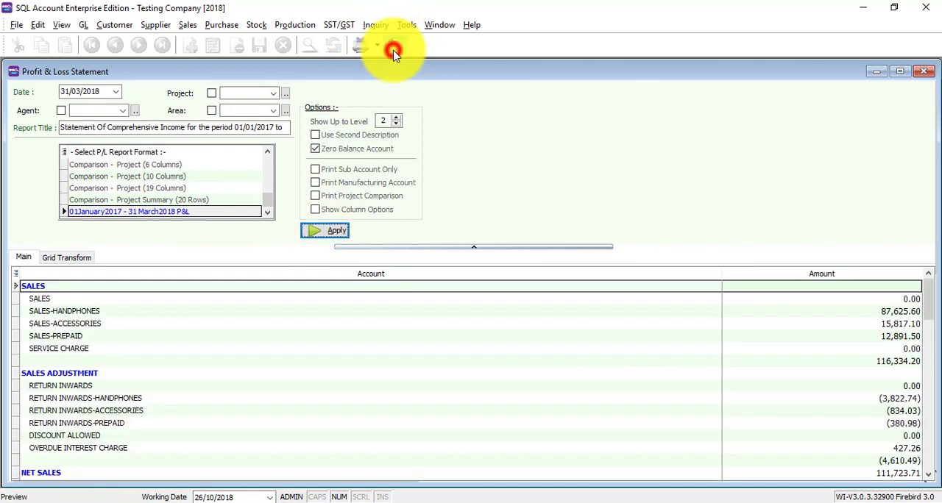
# Step: Preview the Statement of Comprehensive Income for 01/01/2017 to 31/03/2018
pyautogui.click(337, 230)
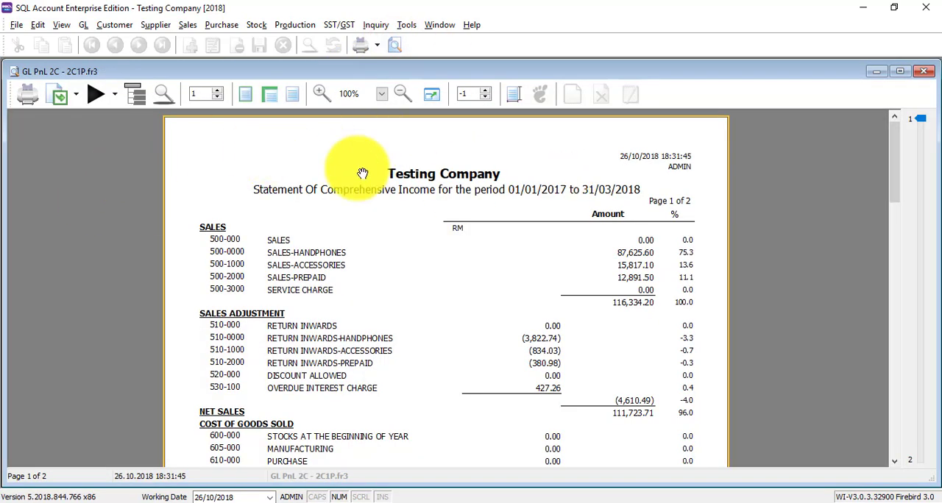
pyautogui.moveTo(250, 197)
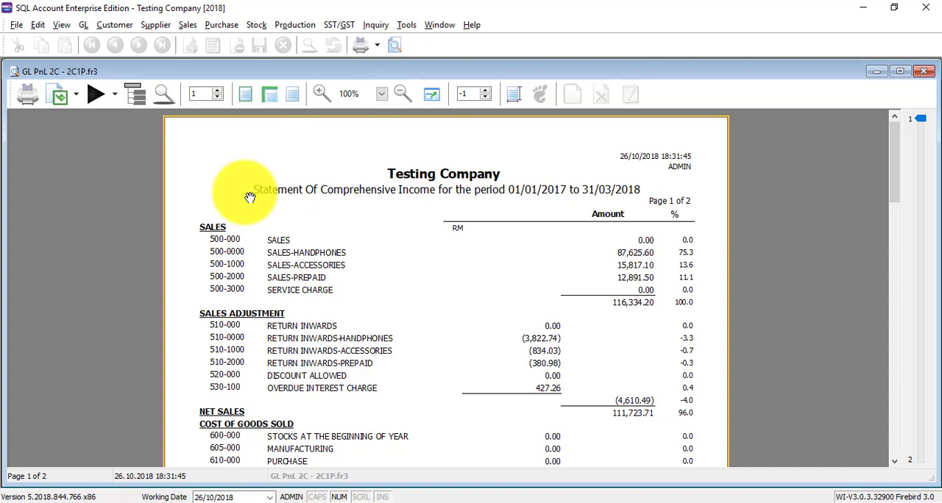
pyautogui.moveTo(543, 182)
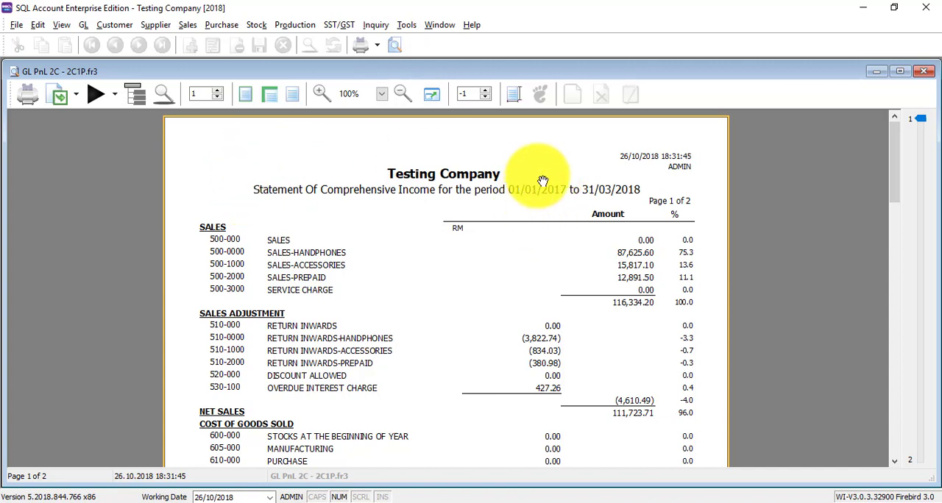
pyautogui.moveTo(570, 220)
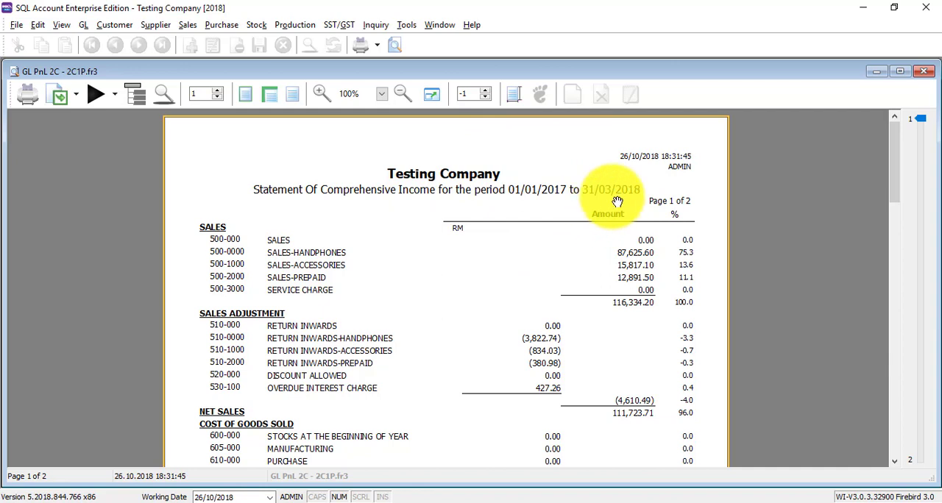
pyautogui.moveTo(808, 47)
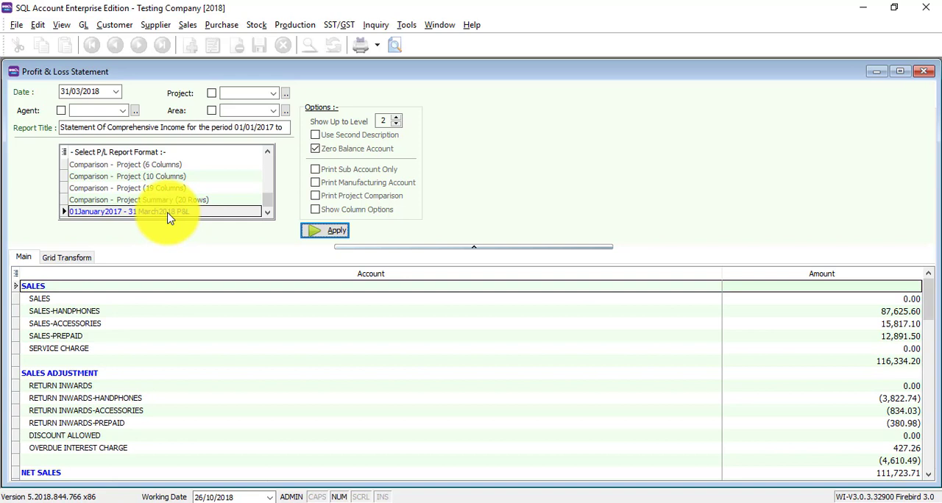
pyautogui.moveTo(596, 40)
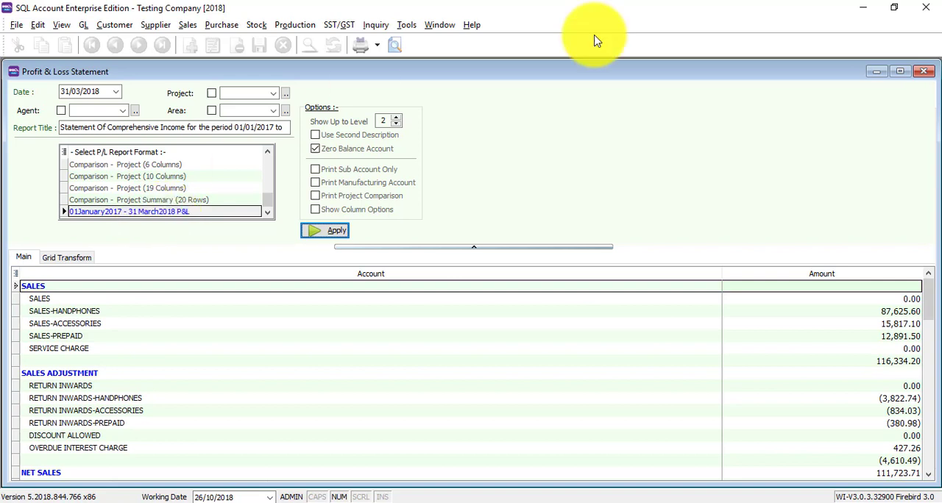